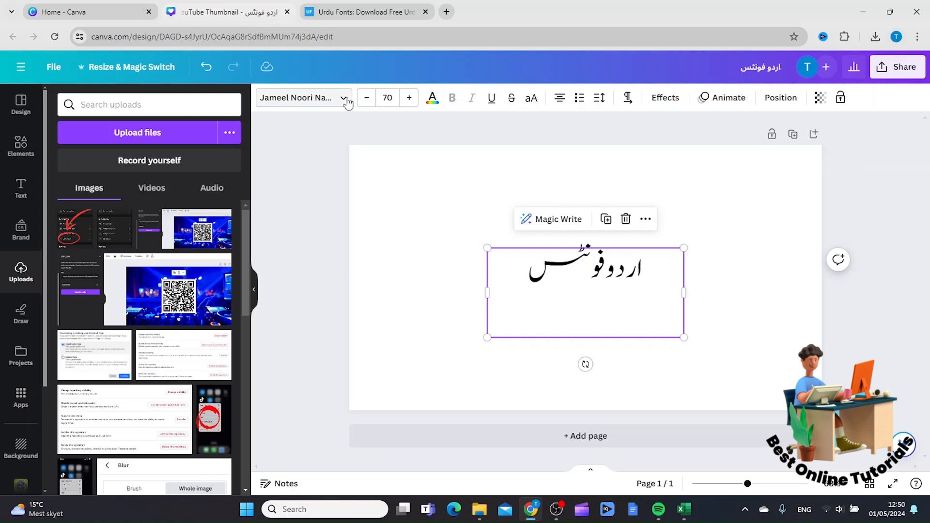
Show the font list for the selected Urdu text box
left_click(300, 96)
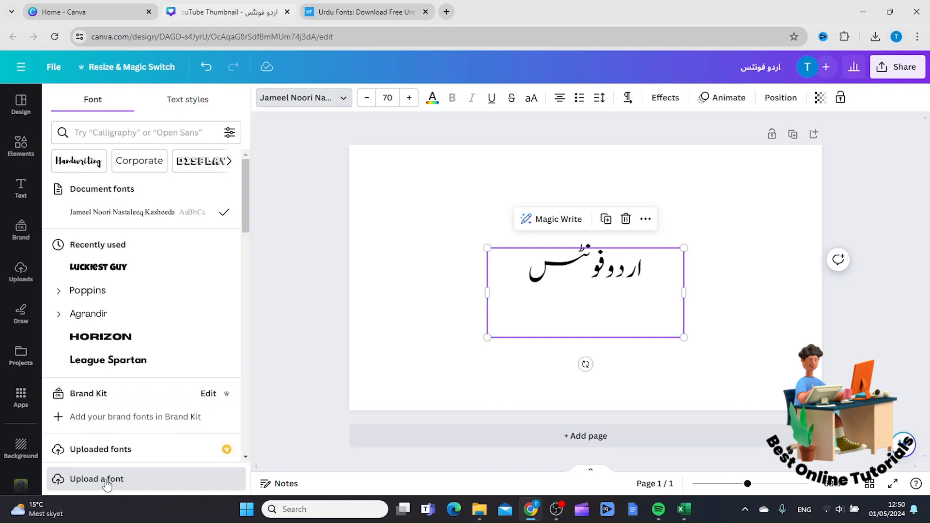
mouse_move(307, 143)
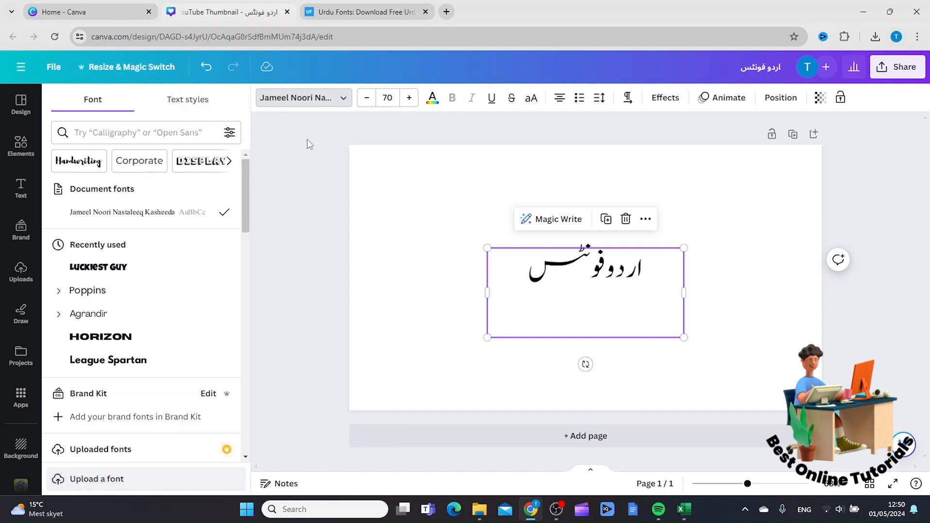
On urdufonts.net, find Gandhara Suls Regular and start downloading the font
left_click(361, 12)
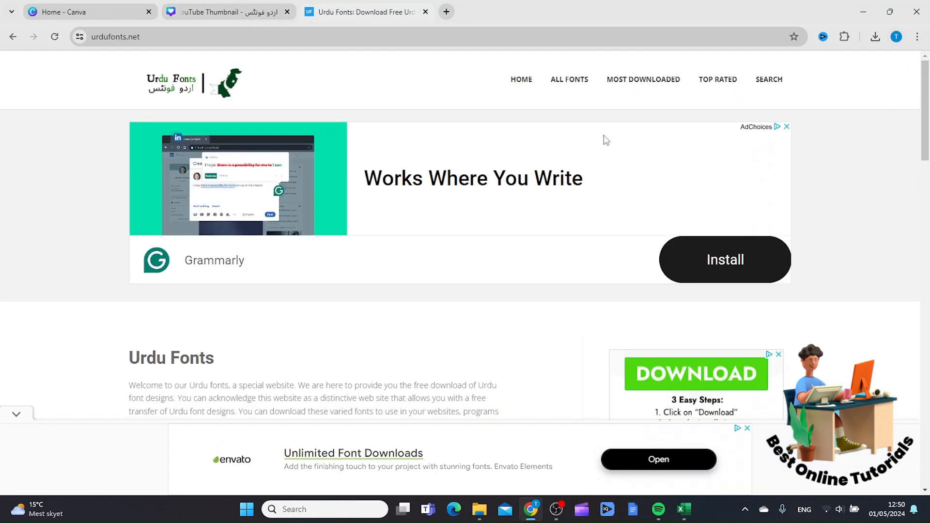
mouse_move(228, 57)
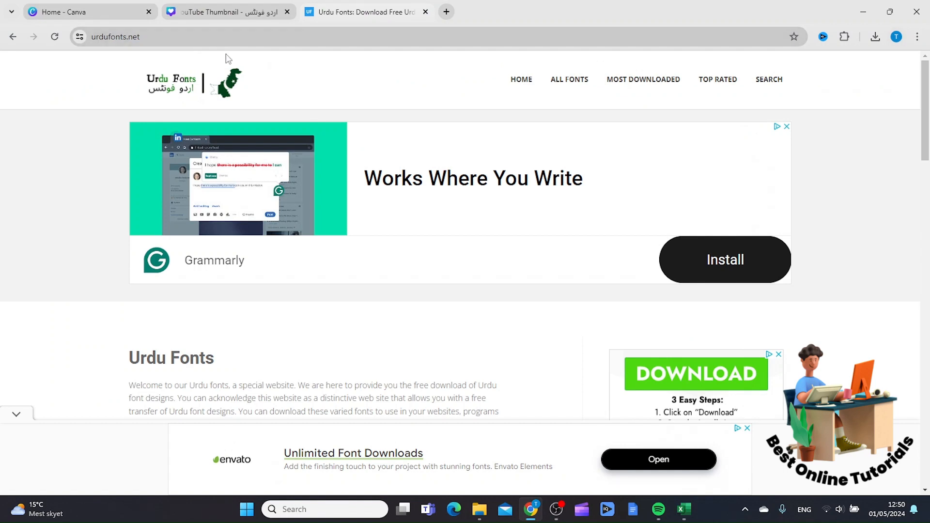
scroll("down", 3)
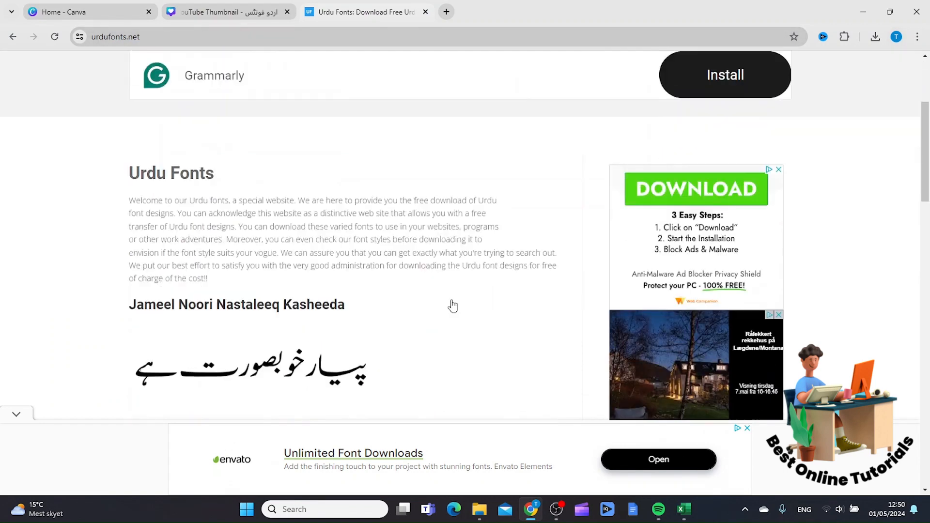
scroll("down", 3)
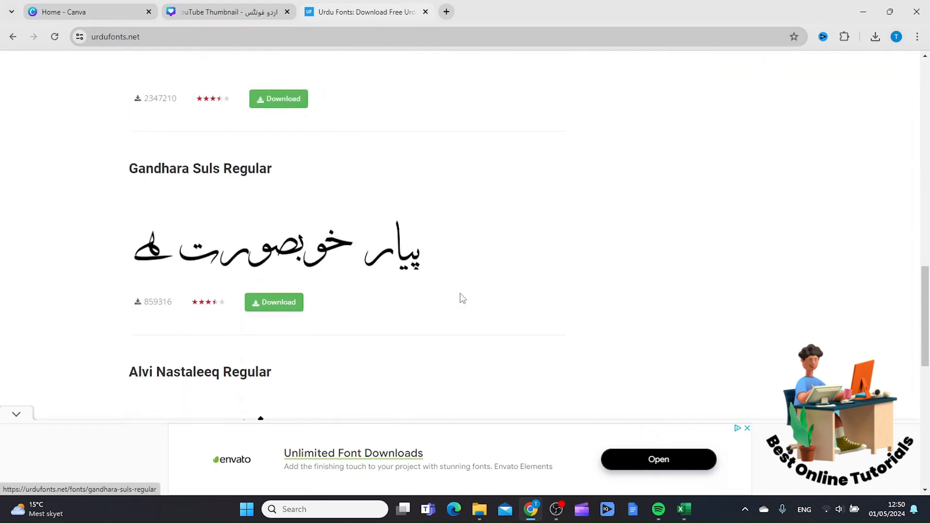
scroll("down", 3)
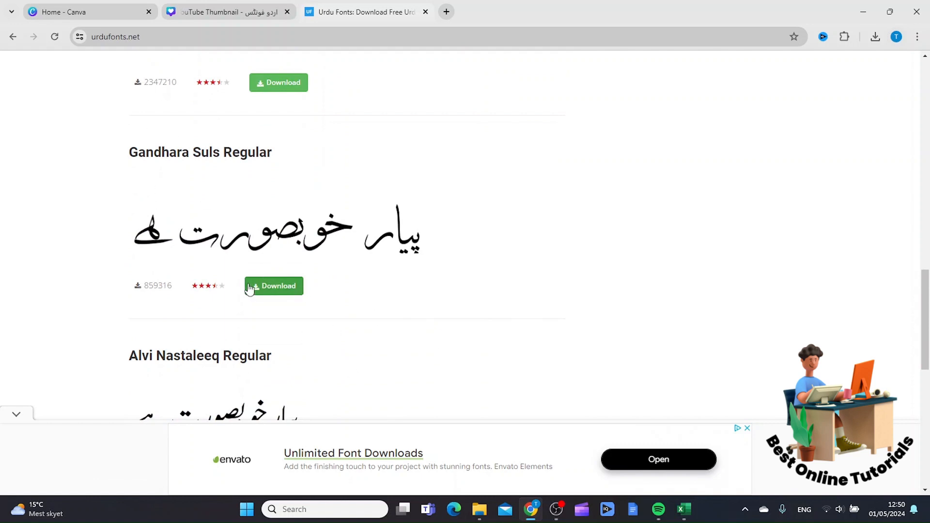
left_click(273, 285)
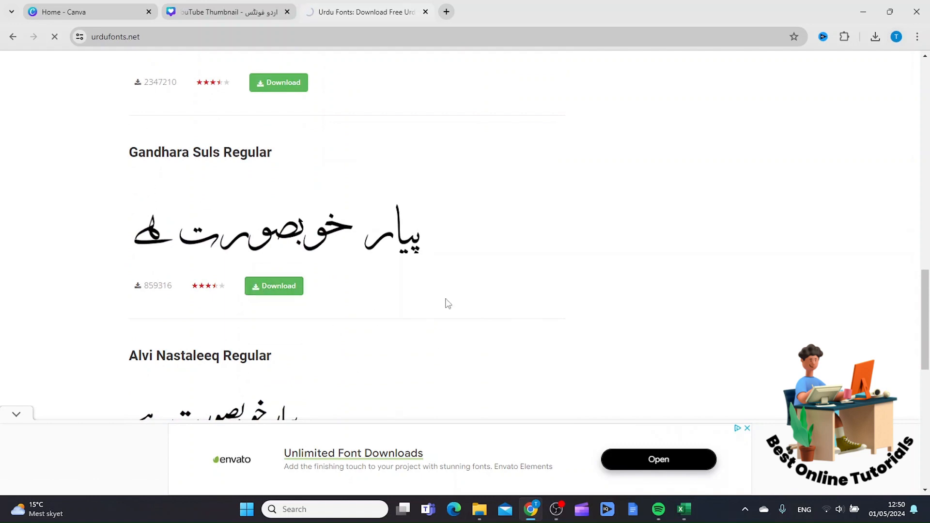
left_click(273, 285)
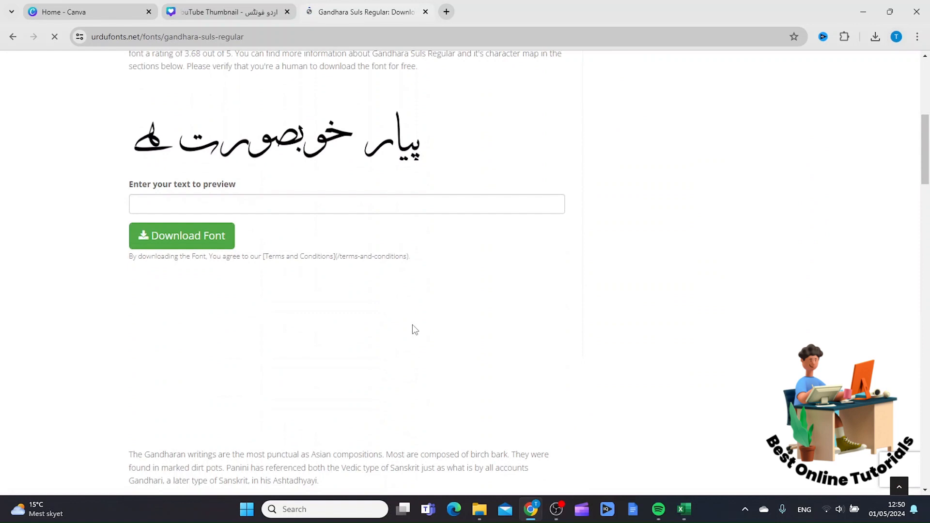
left_click(181, 236)
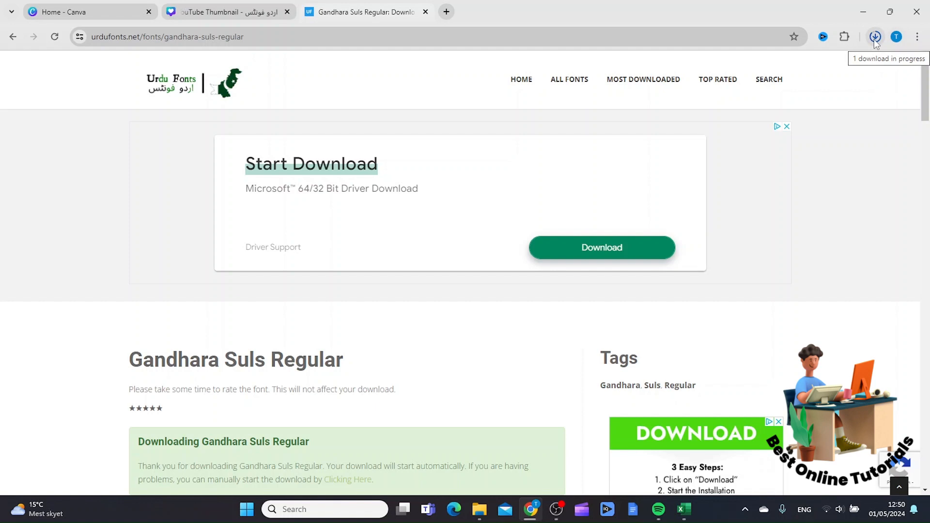
Extract the downloaded Gandhara Suls Regular zip in Downloads and view its extracted folder
left_click(875, 37)
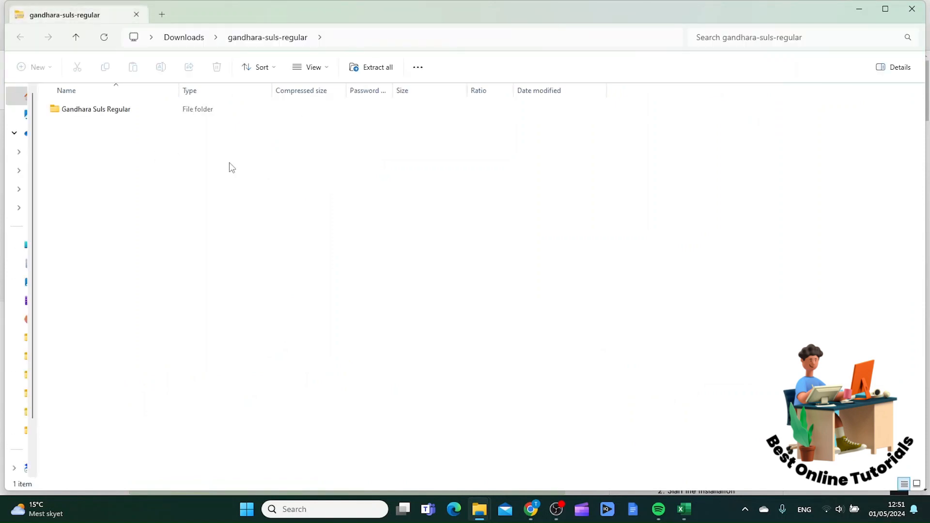
double_click(95, 109)
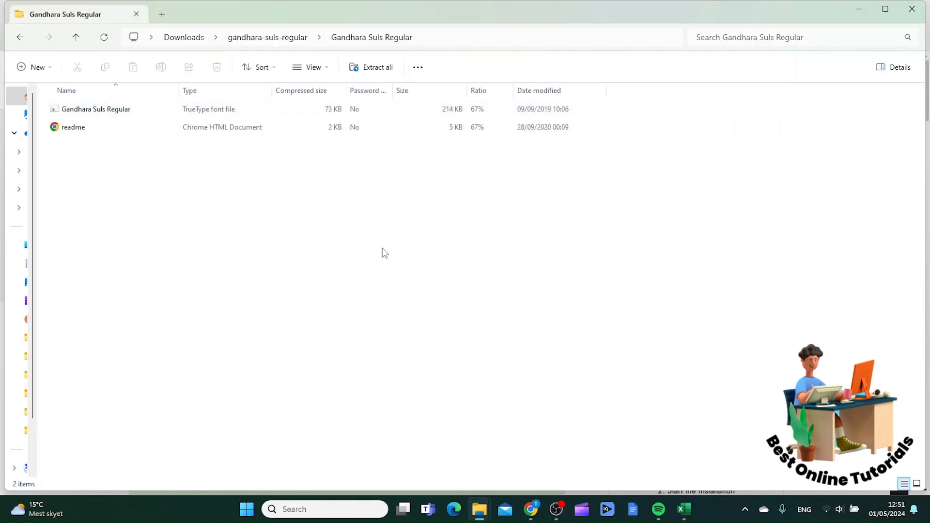
mouse_move(377, 67)
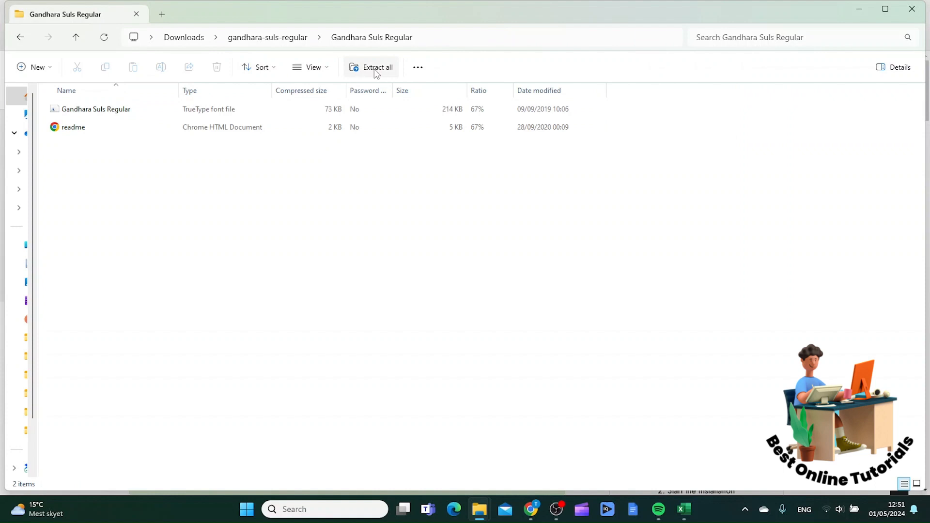
left_click(377, 67)
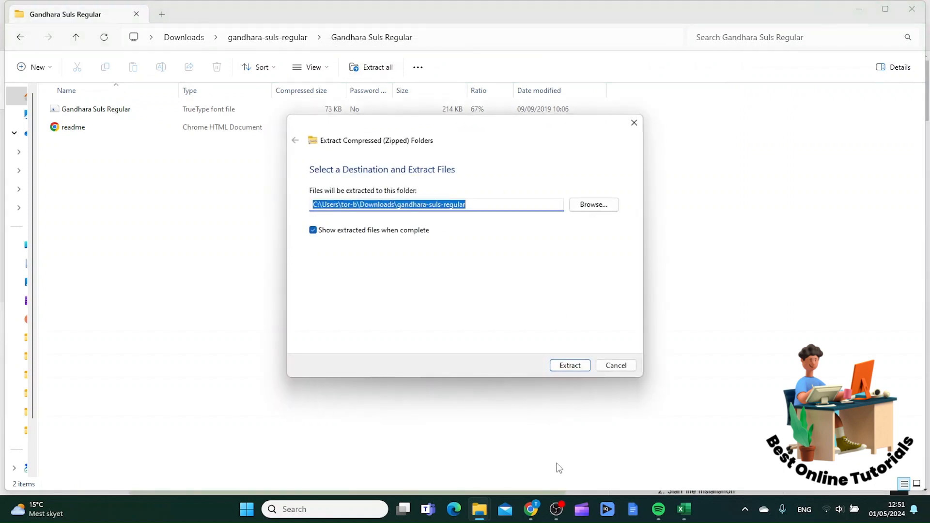
left_click(569, 366)
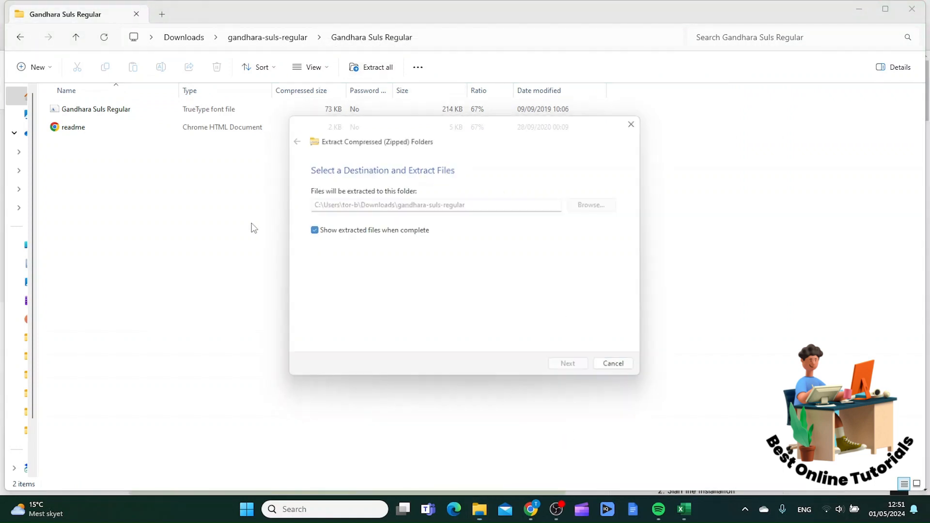
left_click(567, 363)
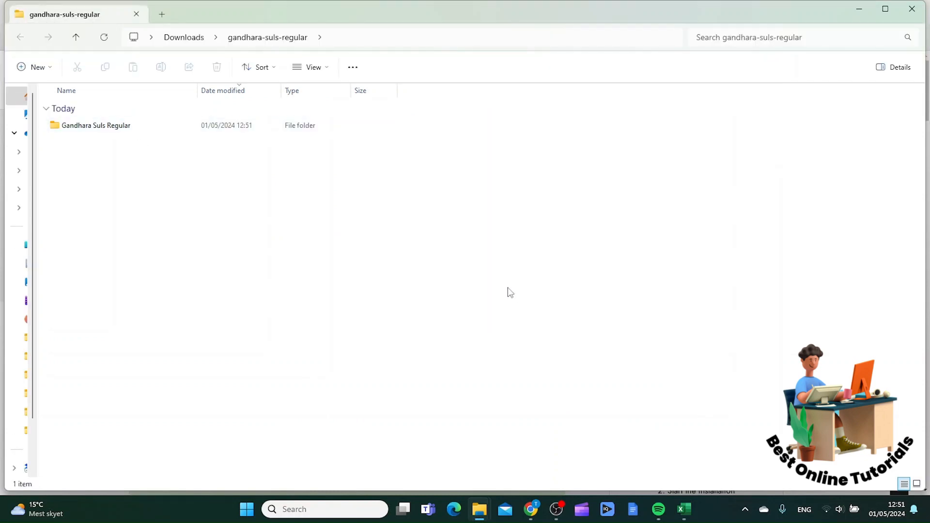
double_click(96, 125)
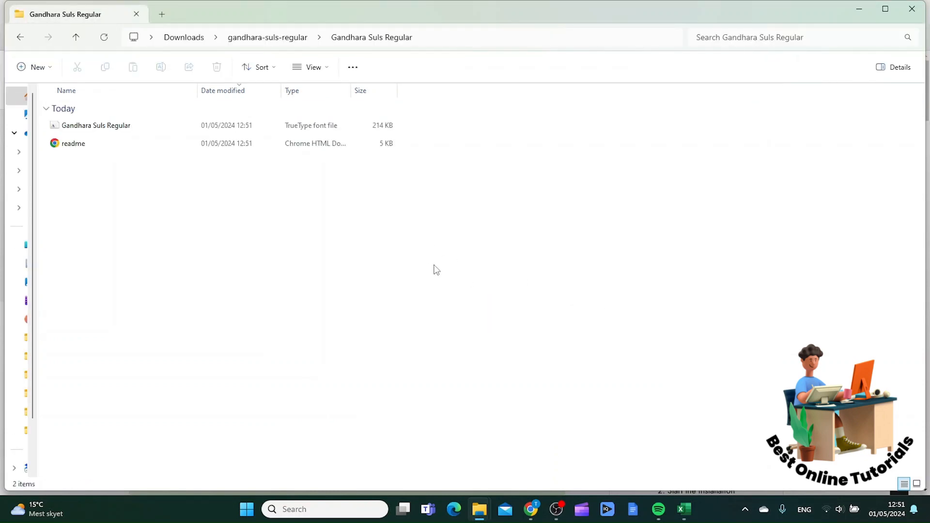
mouse_move(531, 509)
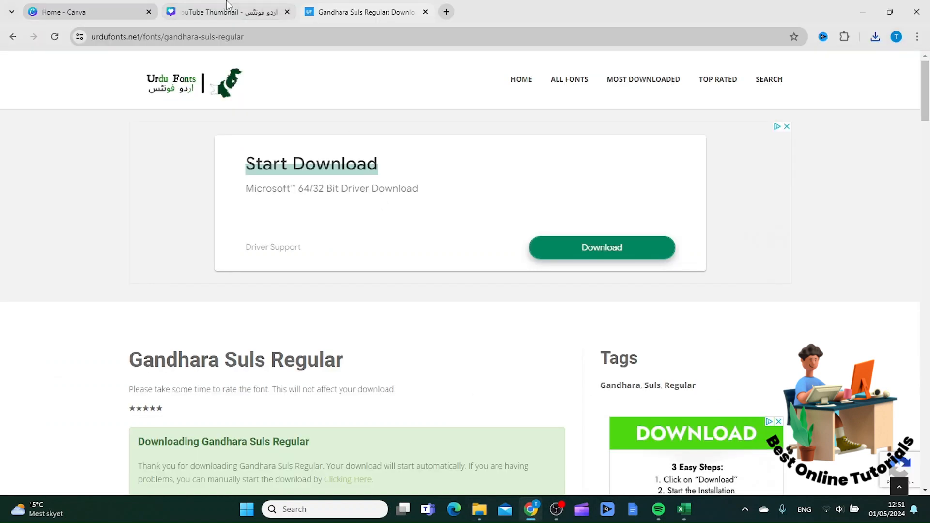
Back in Canva, start uploading a custom font from the font list to get the file picker
left_click(89, 12)
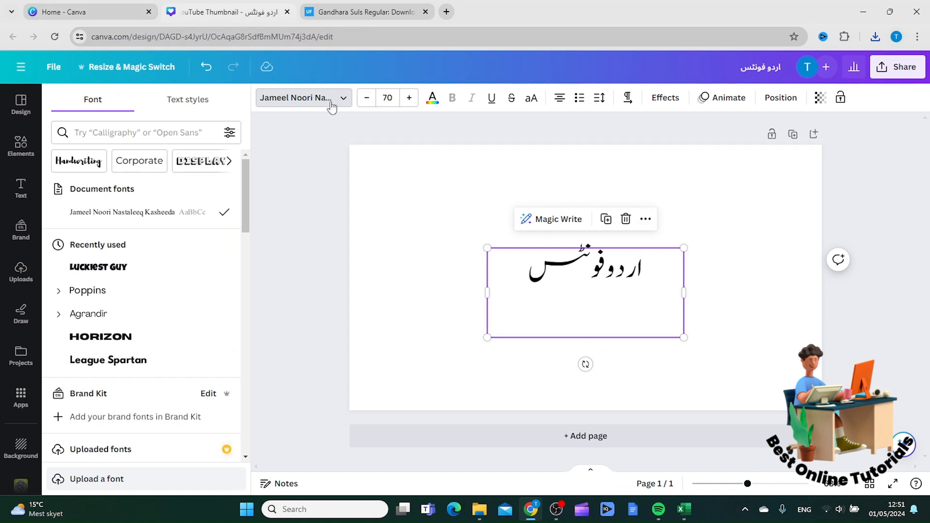
left_click(20, 272)
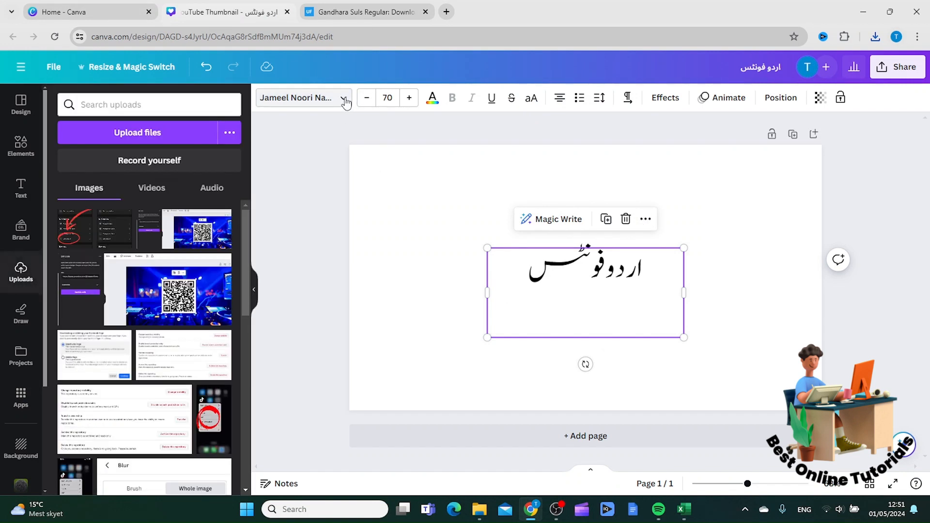
left_click(303, 97)
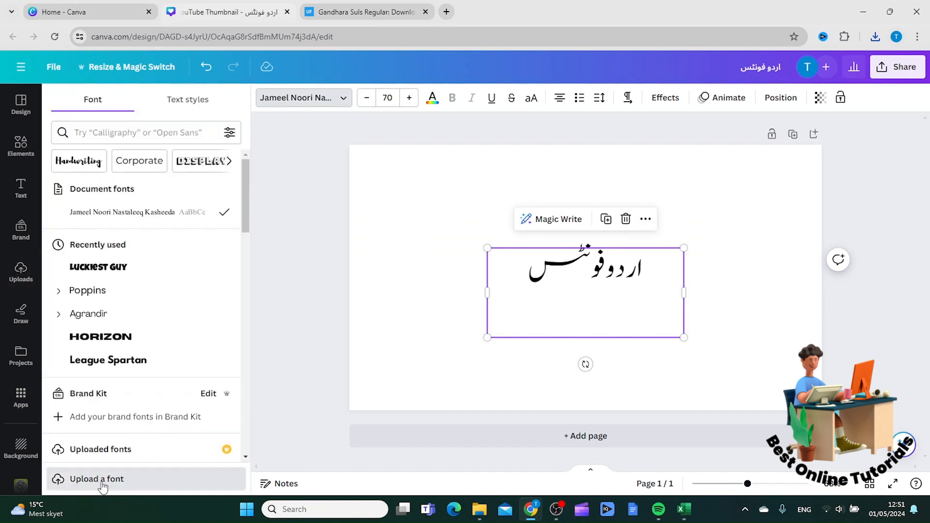
left_click(97, 479)
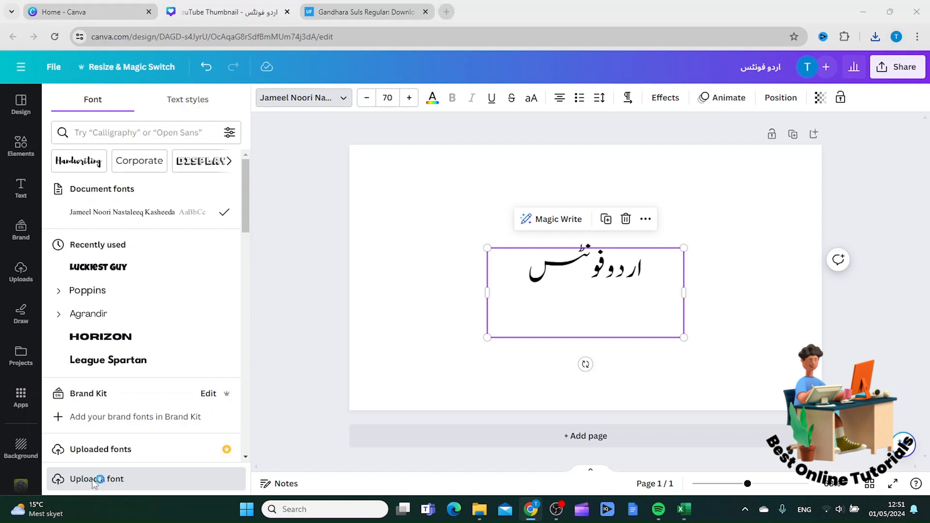
left_click(96, 479)
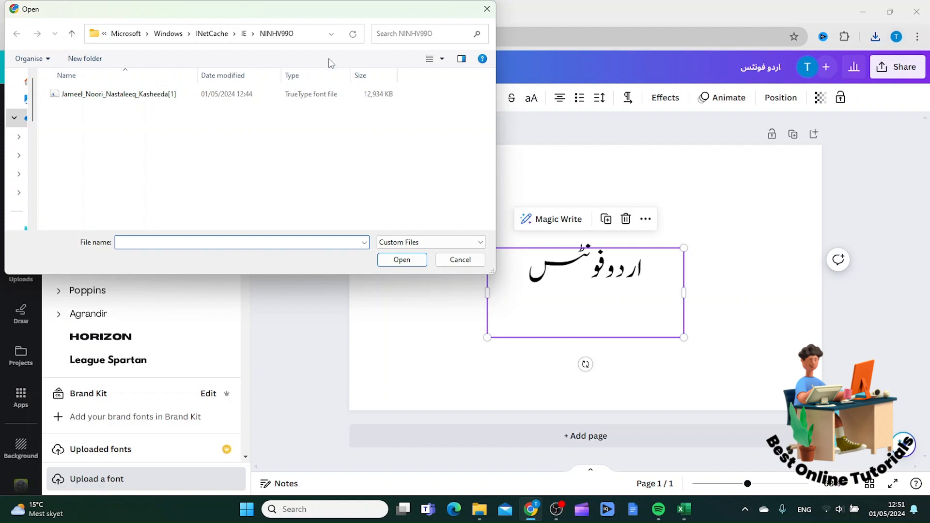
mouse_move(305, 38)
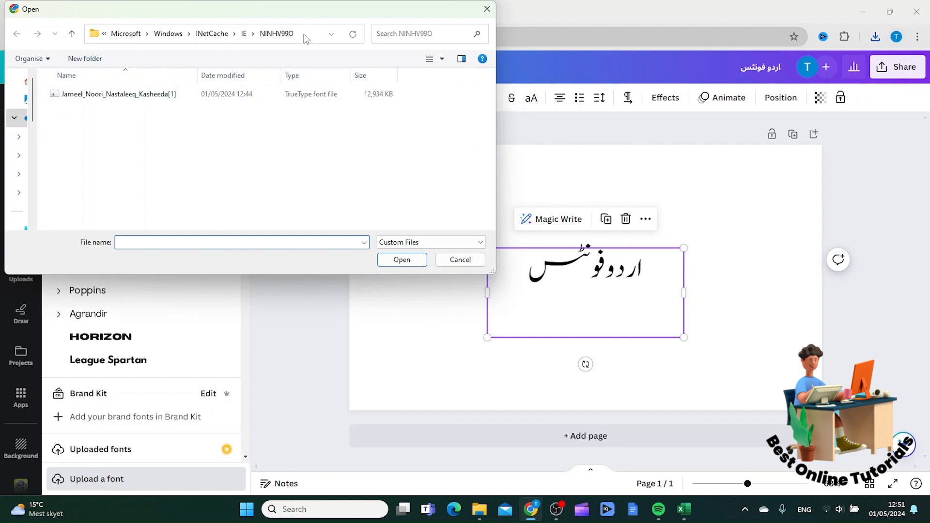
Choose Jameel_Noori_Nastaleeq_Kasheeda[1].ttf in the Open dialog and submit it for upload
left_click(240, 242)
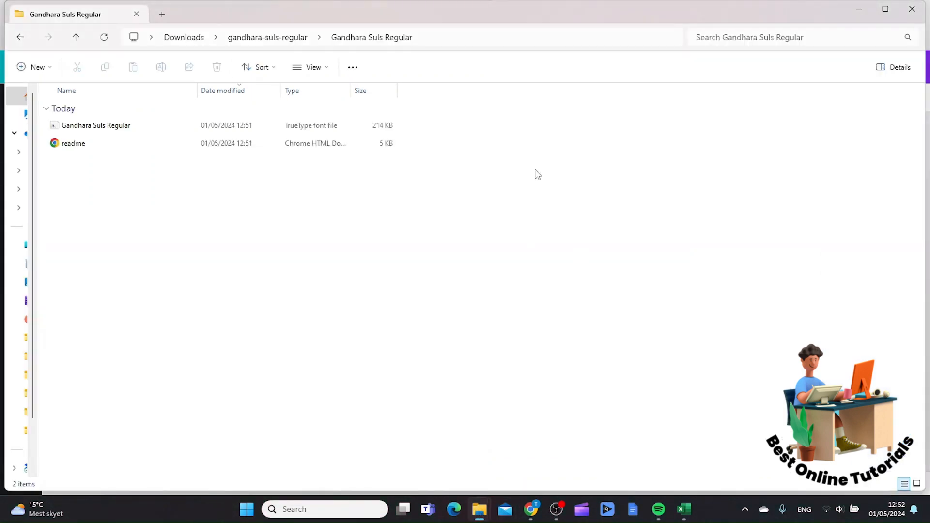
left_click(371, 37)
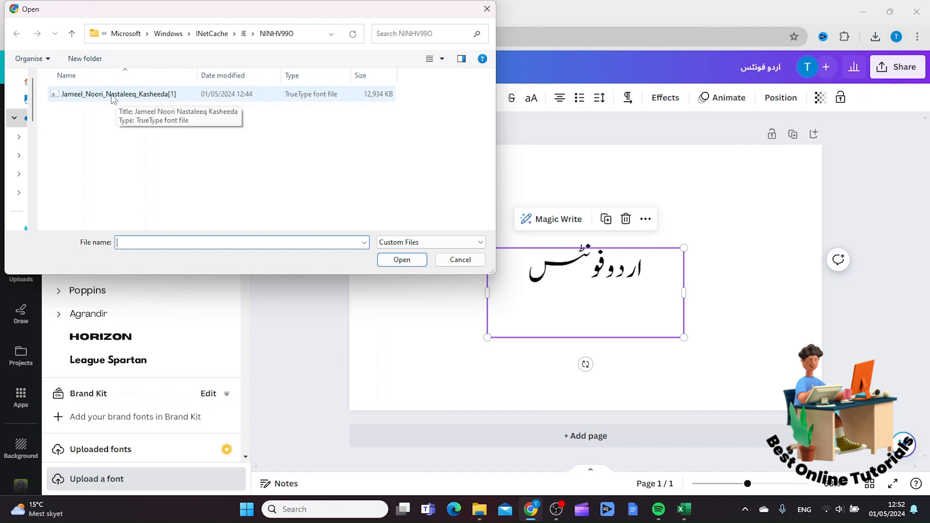
left_click(117, 94)
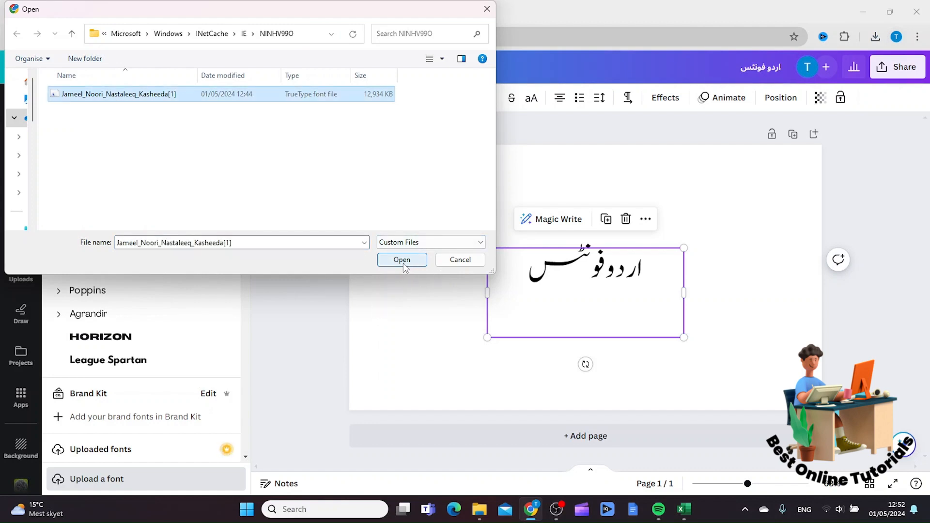
left_click(401, 259)
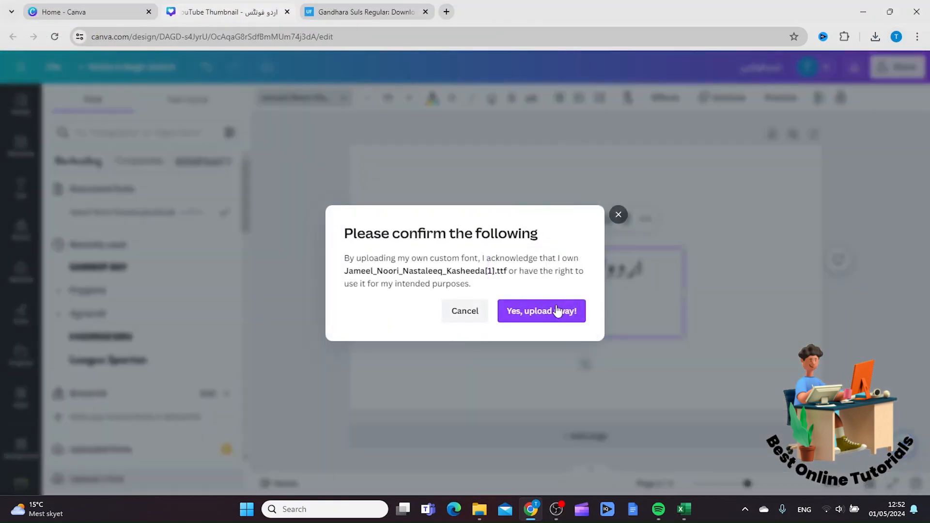
Confirm ownership with 'Yes, upload away!' to add the font to Canva
left_click(540, 311)
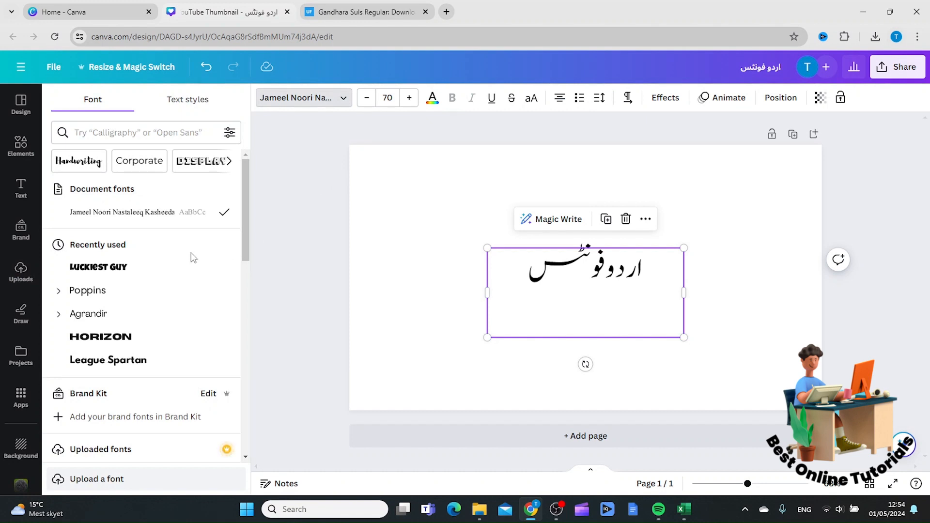
mouse_move(370, 285)
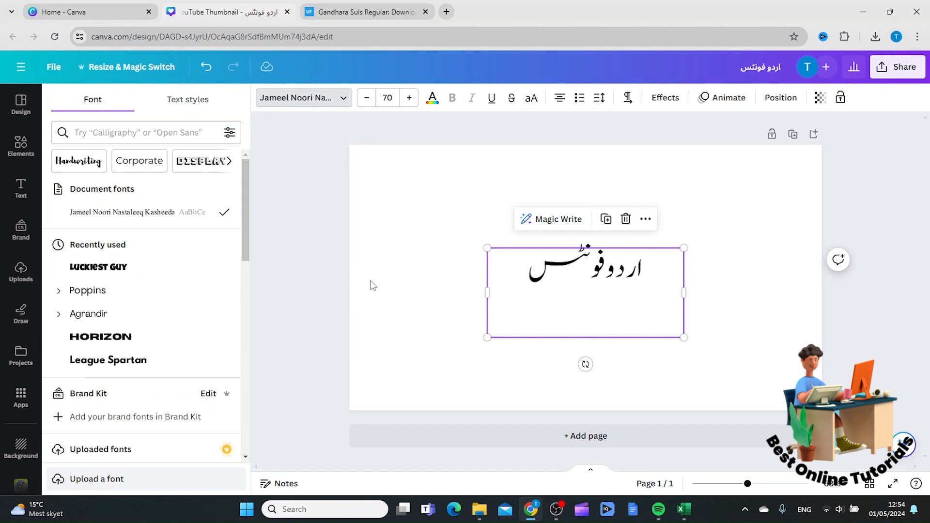
mouse_move(319, 260)
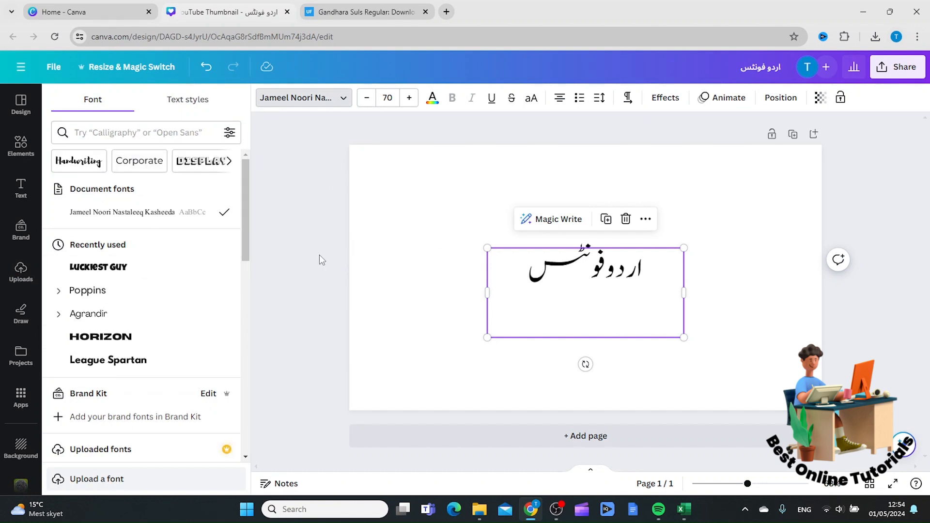